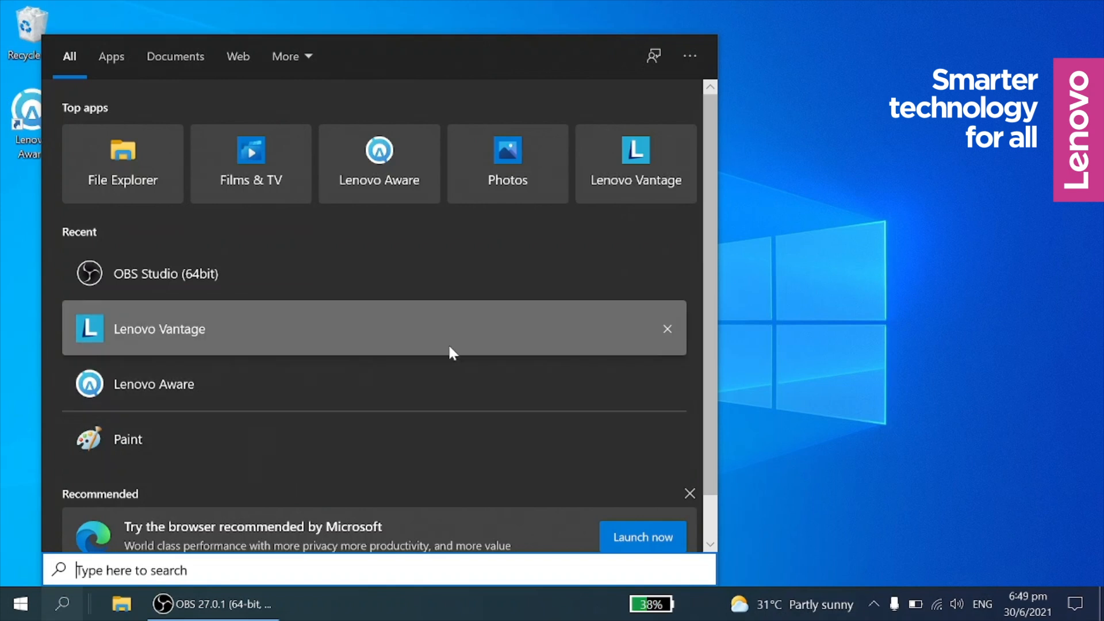
{"action": "mouse_move", "coordinate": [442, 331]}
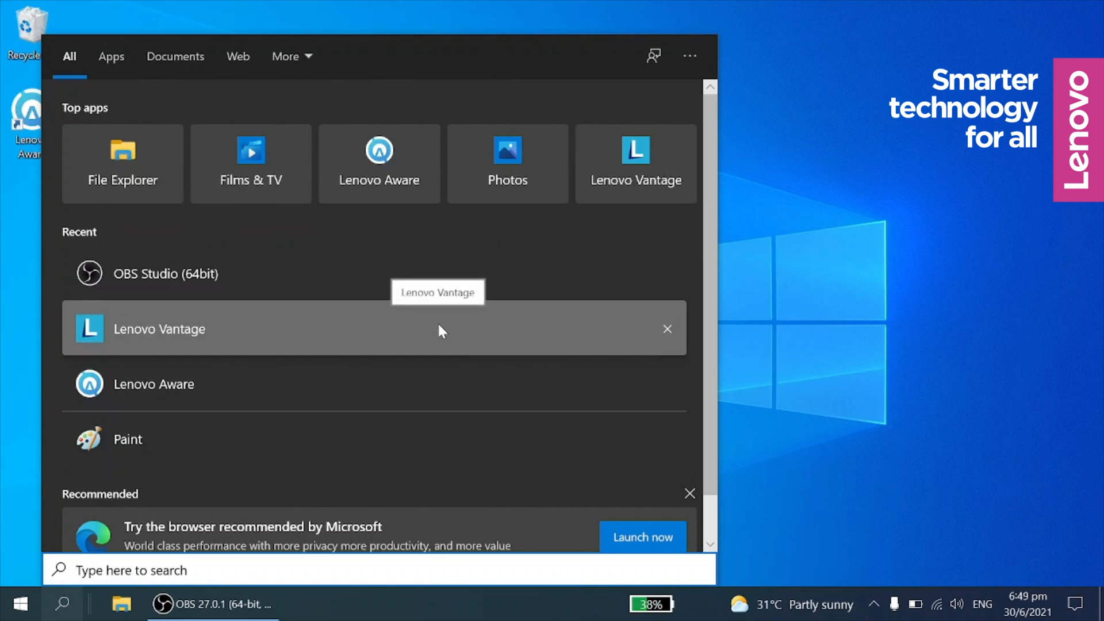
Step: Launch Lenovo Vantage from the Start menu's Recent list
{"action": "left_click", "coordinate": [159, 329]}
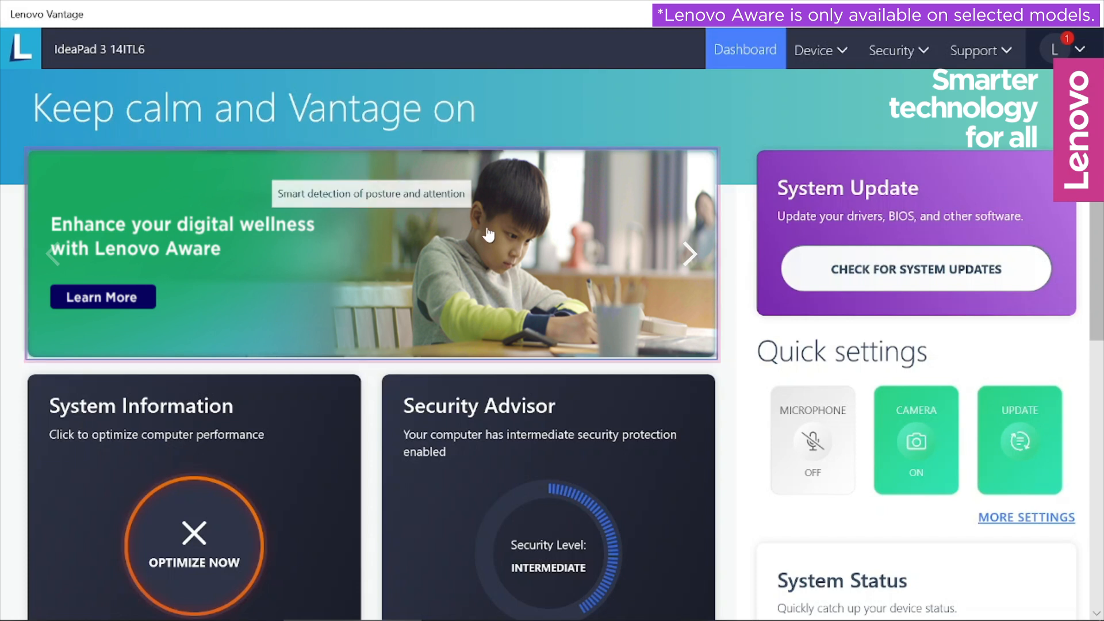
Step: Open the Lenovo Aware Learn More article, then close Lenovo Vantage
{"action": "left_click", "coordinate": [103, 296]}
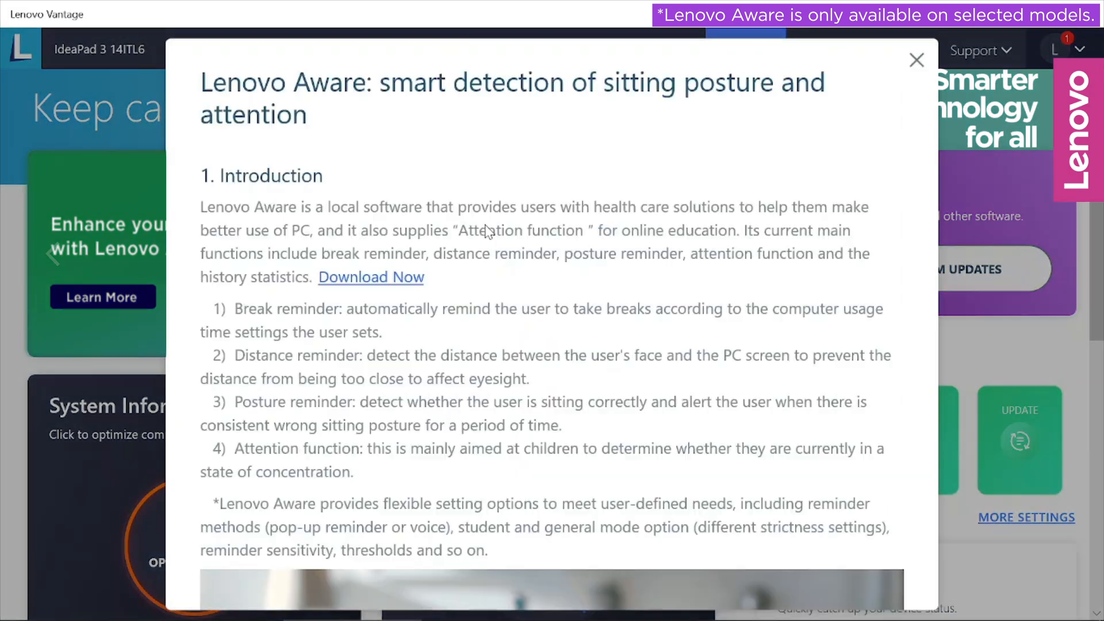
{"action": "left_click", "coordinate": [371, 277]}
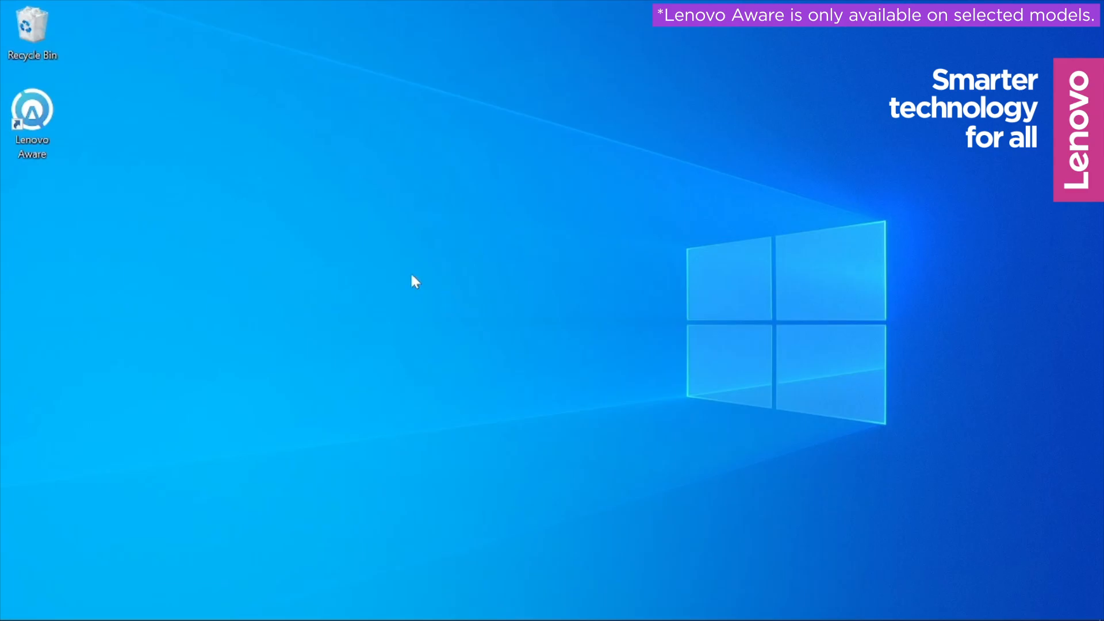
Step: Launch Lenovo Aware and enable Pop-ups Reminder, Voice Reminder and Auto Screen Lock
{"action": "double_click", "coordinate": [31, 109]}
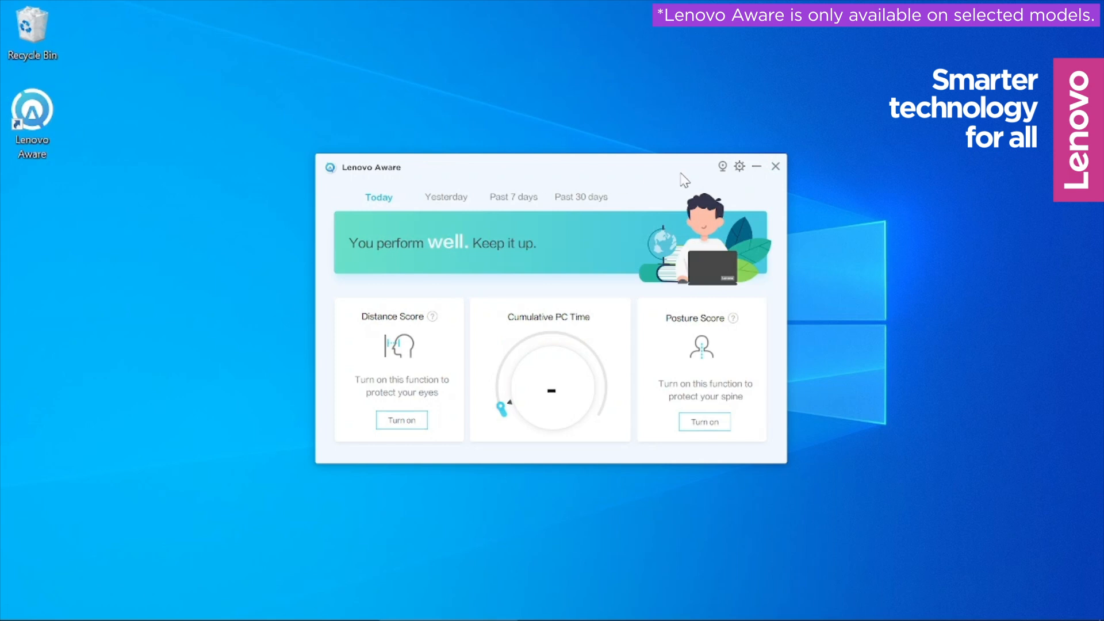
{"action": "left_click", "coordinate": [739, 167]}
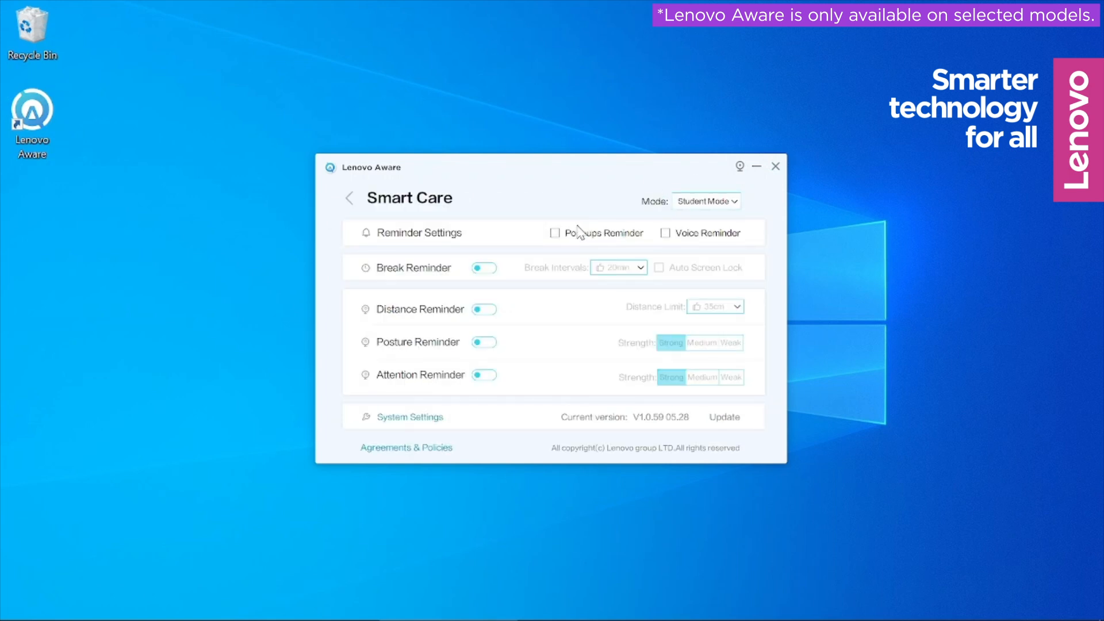
{"action": "left_click", "coordinate": [556, 232]}
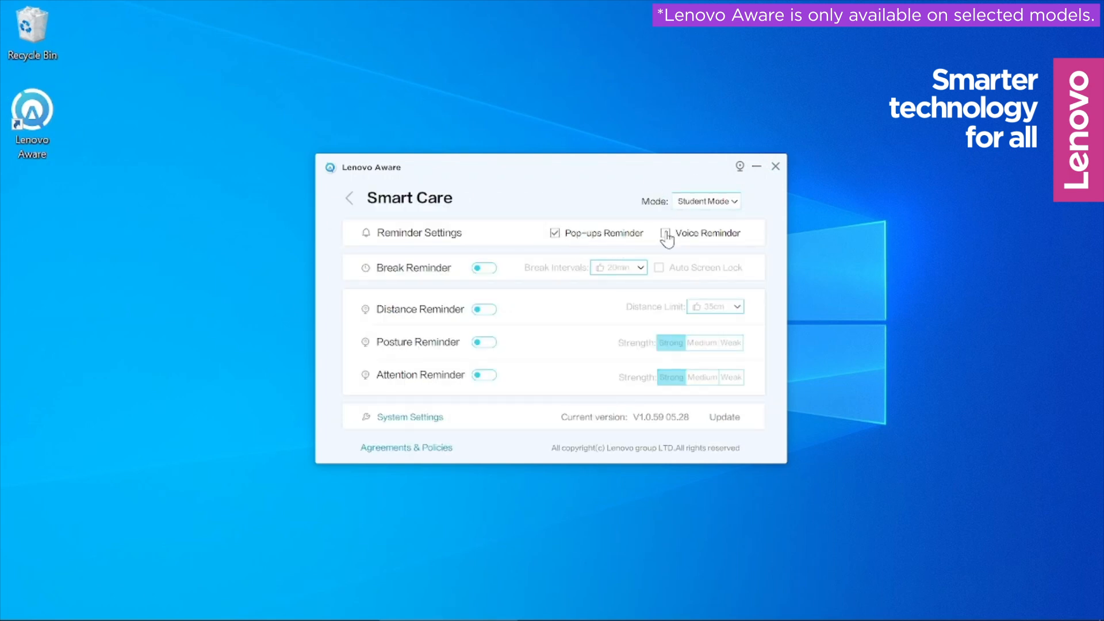
{"action": "left_click", "coordinate": [663, 232]}
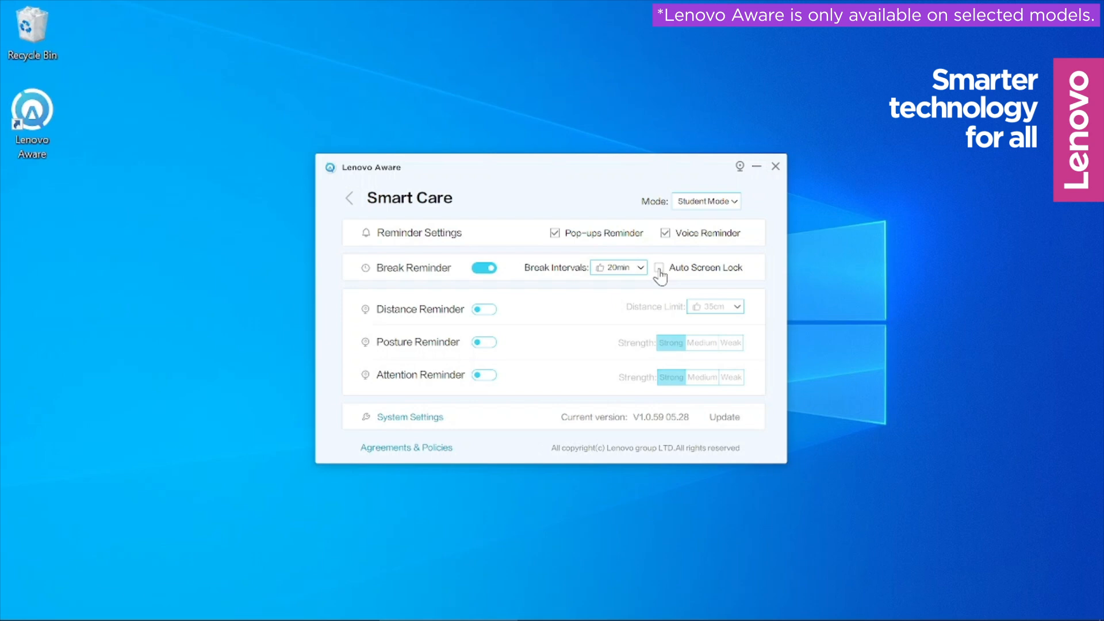
{"action": "left_click", "coordinate": [349, 198]}
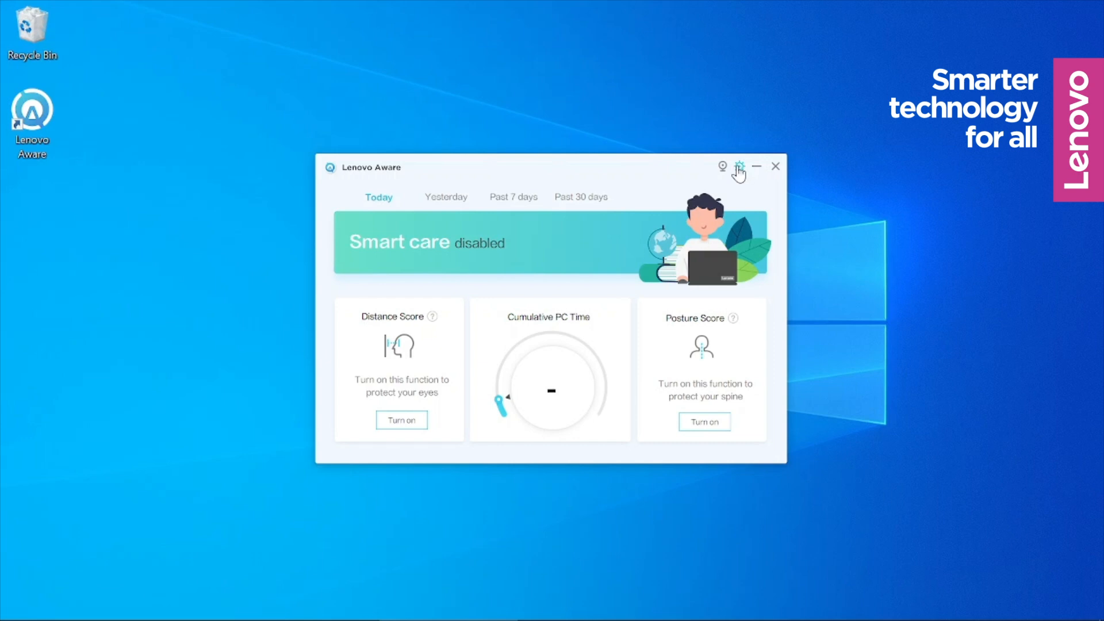
Step: Tick Pop-ups Reminder in Smart Care settings and switch on Posture Reminder
{"action": "left_click", "coordinate": [738, 167]}
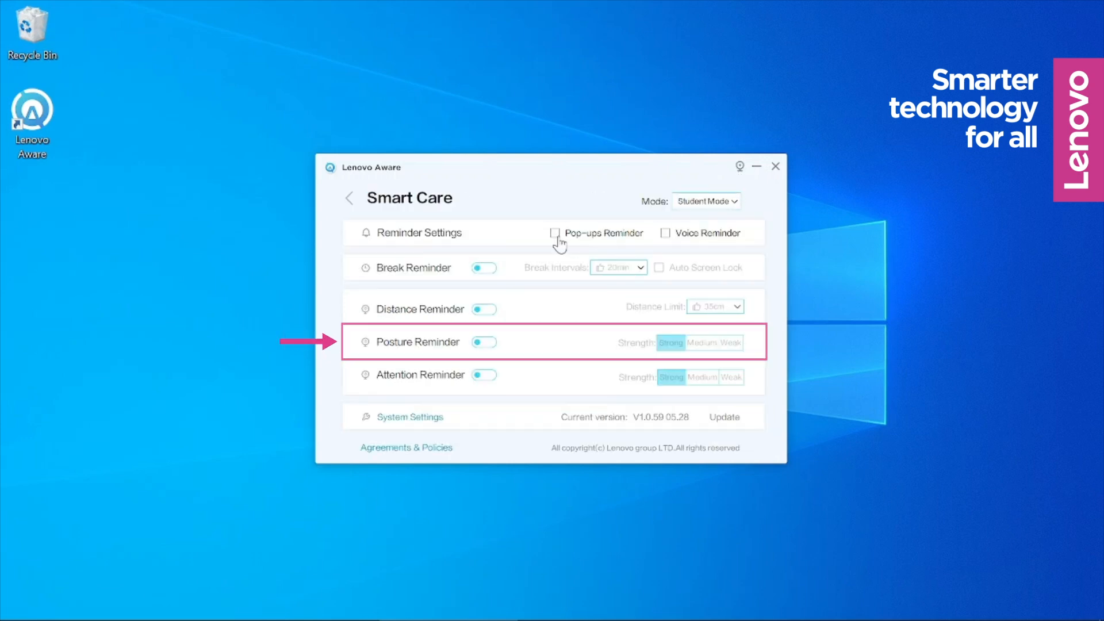
{"action": "left_click", "coordinate": [556, 232]}
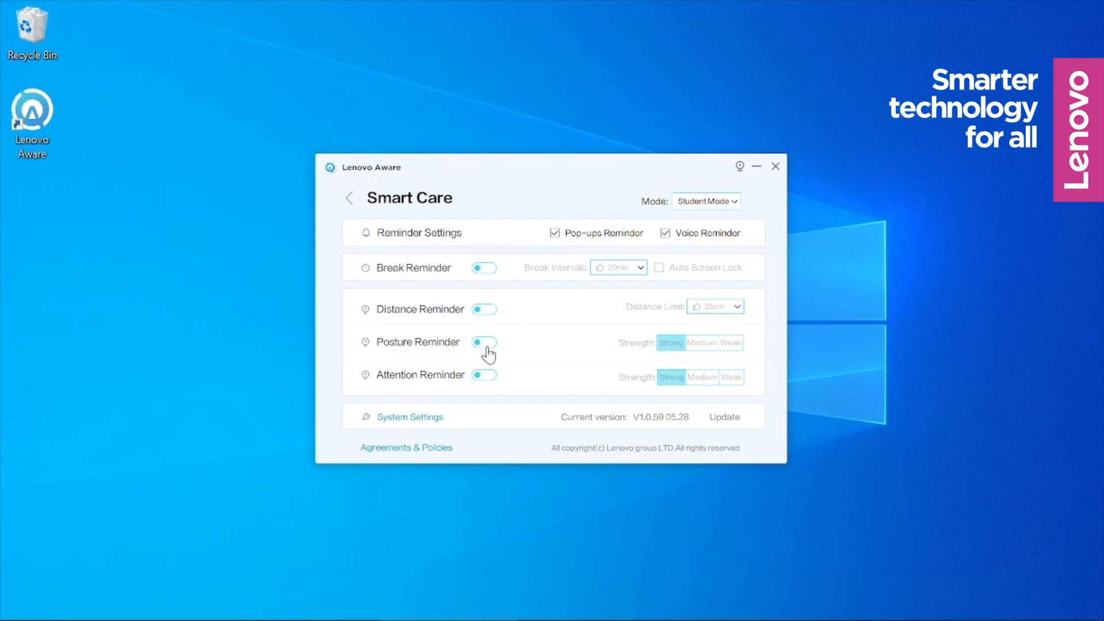
{"action": "left_click", "coordinate": [421, 342]}
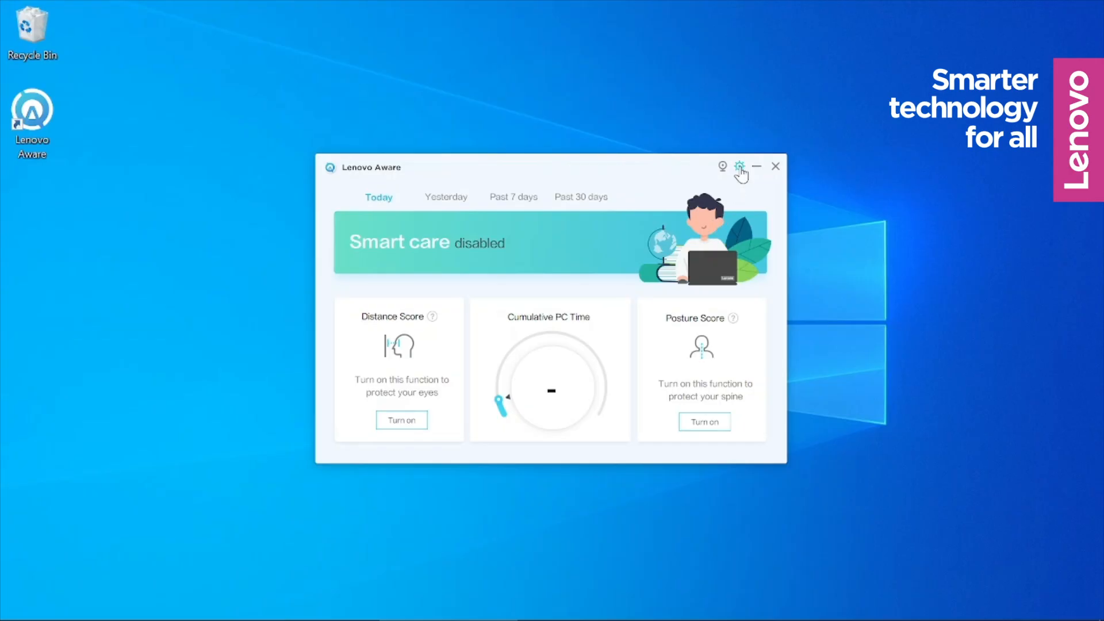
Step: Open Smart Care settings and tick Voice Reminder for the Distance Reminder
{"action": "left_click", "coordinate": [740, 166]}
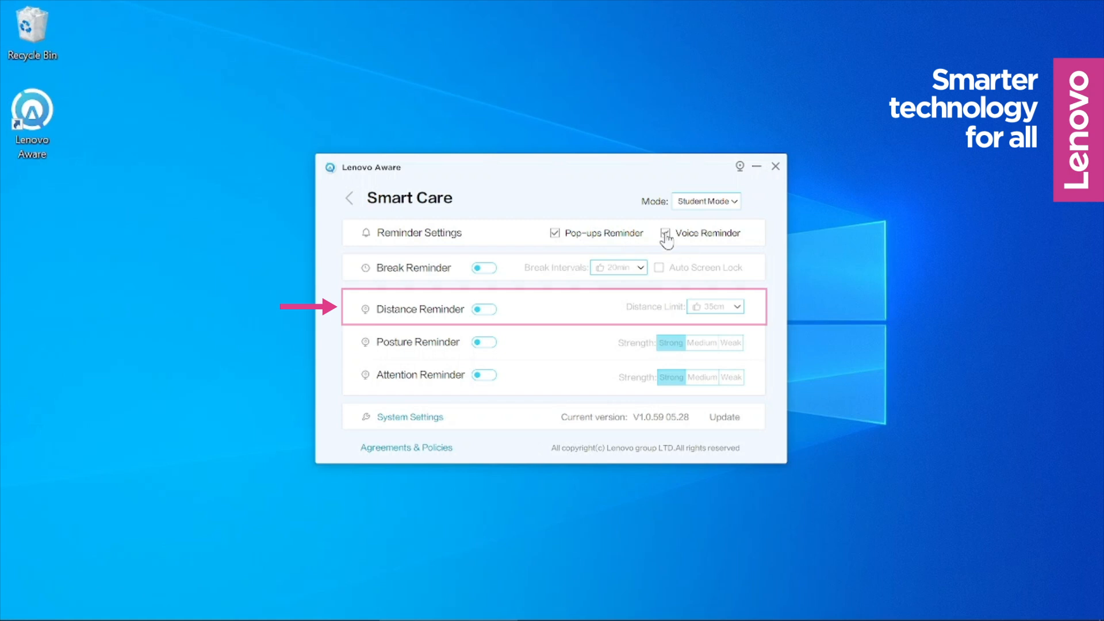
{"action": "left_click", "coordinate": [664, 232]}
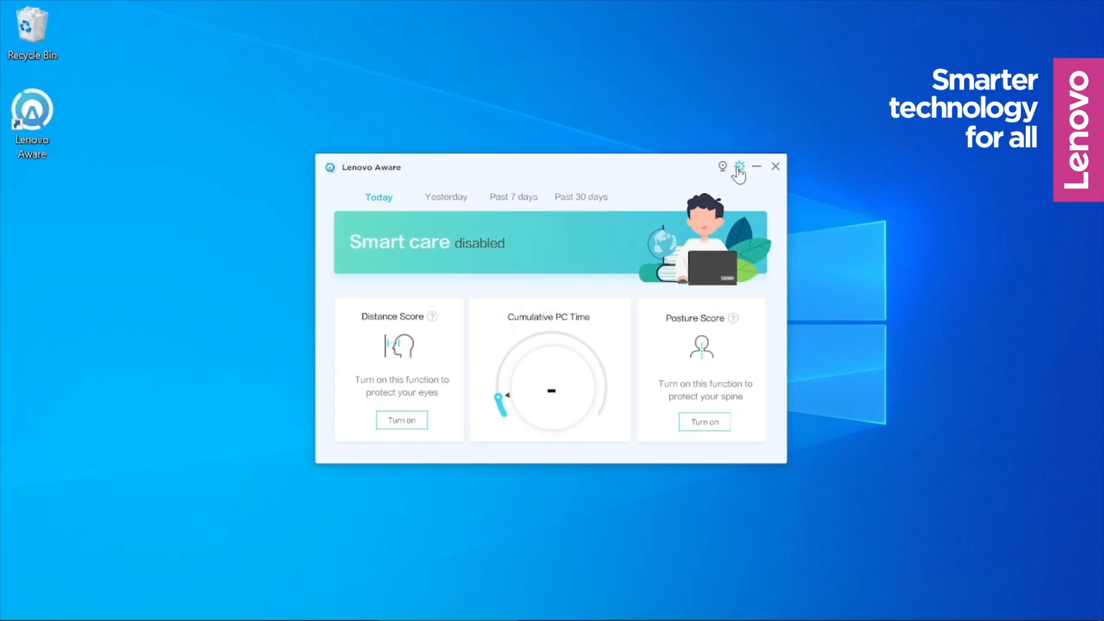
Step: Enable Voice Reminder, a 20-minute break interval, and Auto Screen Lock
{"action": "left_click", "coordinate": [738, 167]}
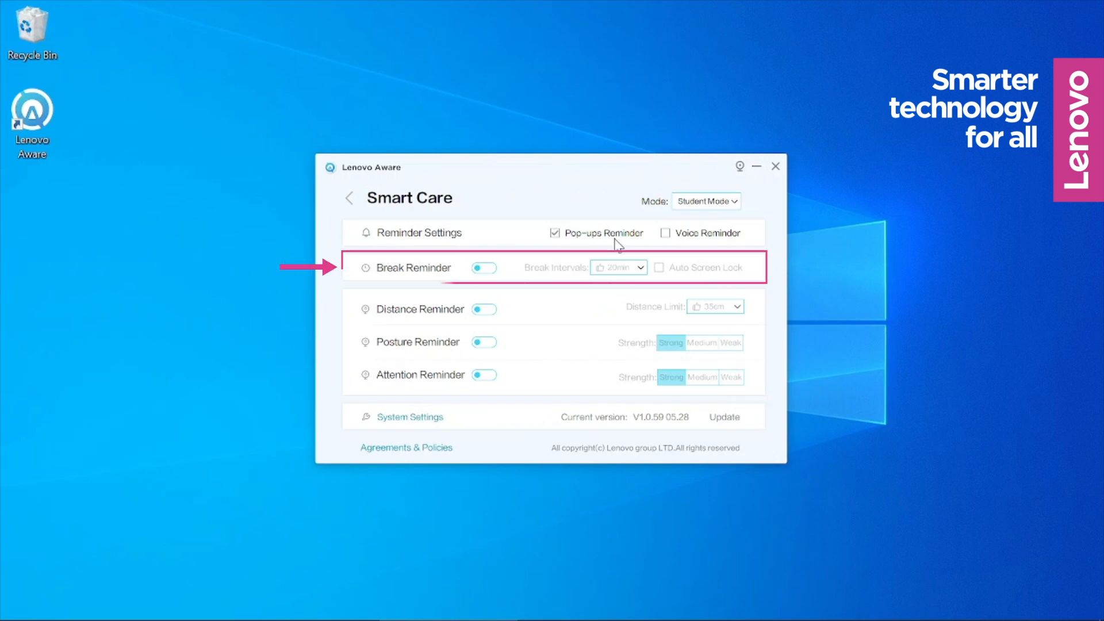
{"action": "left_click", "coordinate": [664, 232]}
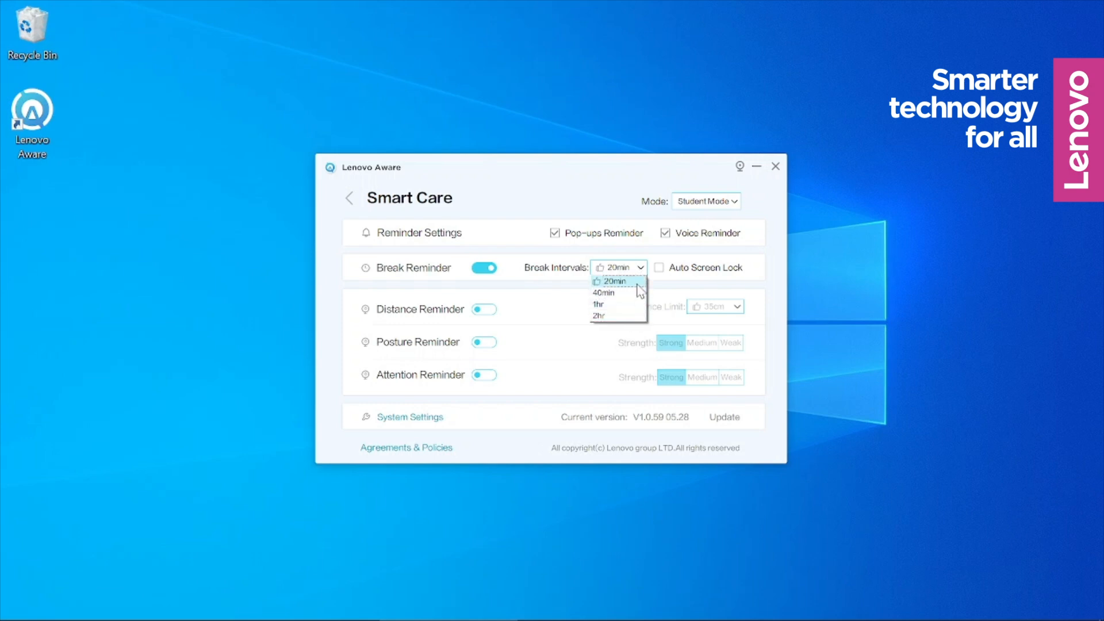
{"action": "left_click", "coordinate": [612, 281]}
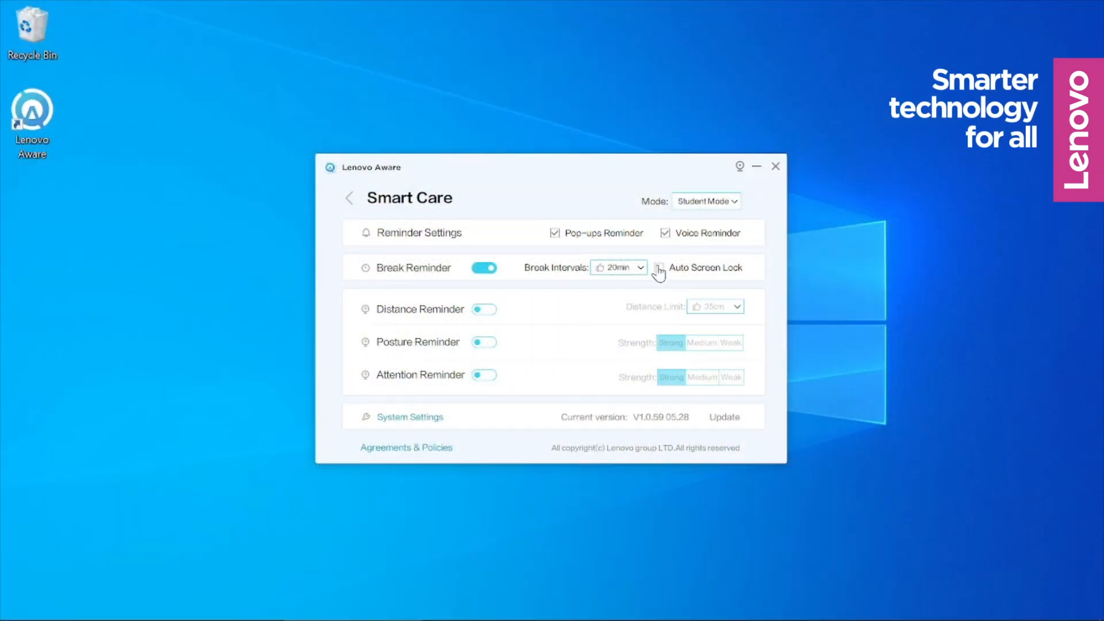
{"action": "left_click", "coordinate": [349, 198]}
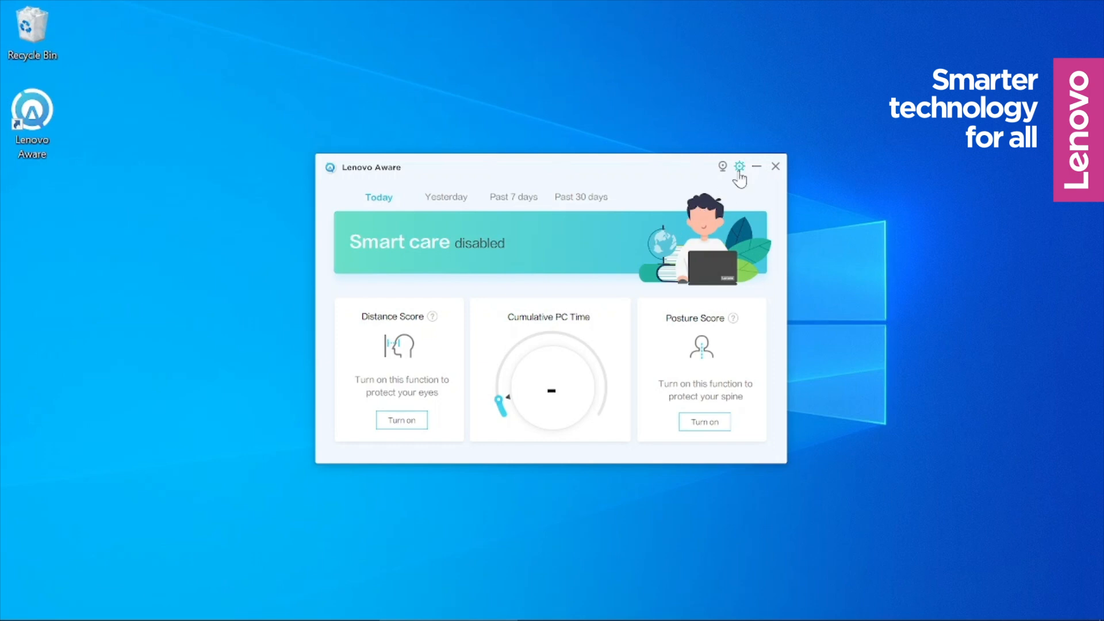
Step: Turn on Attention Reminder and cycle its strength through Medium, Weak, then Strong
{"action": "left_click", "coordinate": [739, 167]}
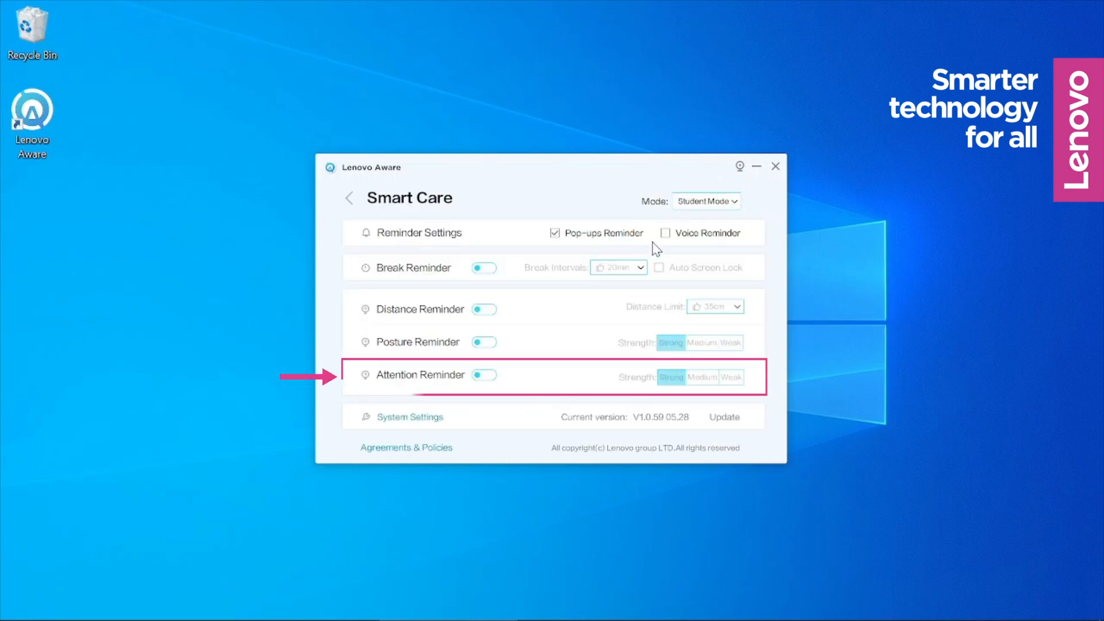
{"action": "left_click", "coordinate": [483, 374]}
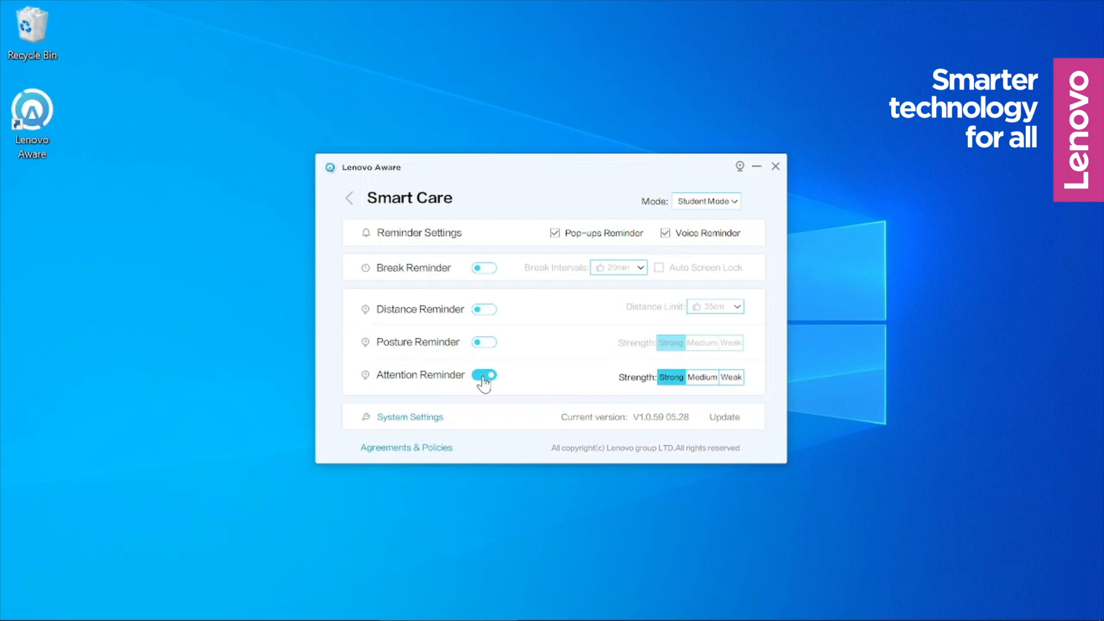
{"action": "left_click", "coordinate": [701, 378]}
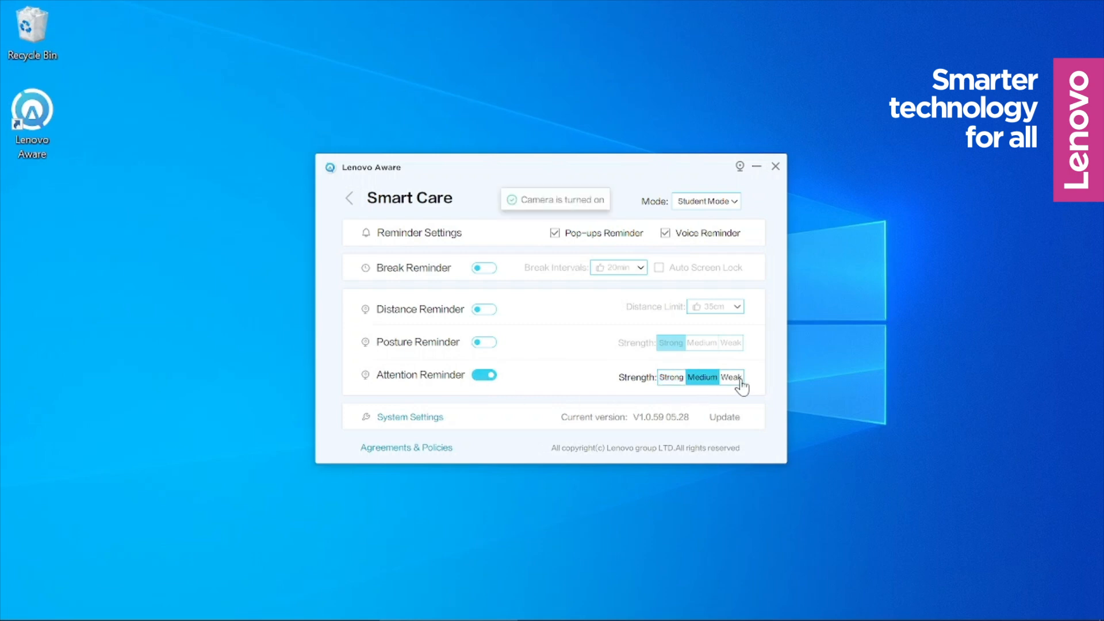
{"action": "left_click", "coordinate": [669, 377]}
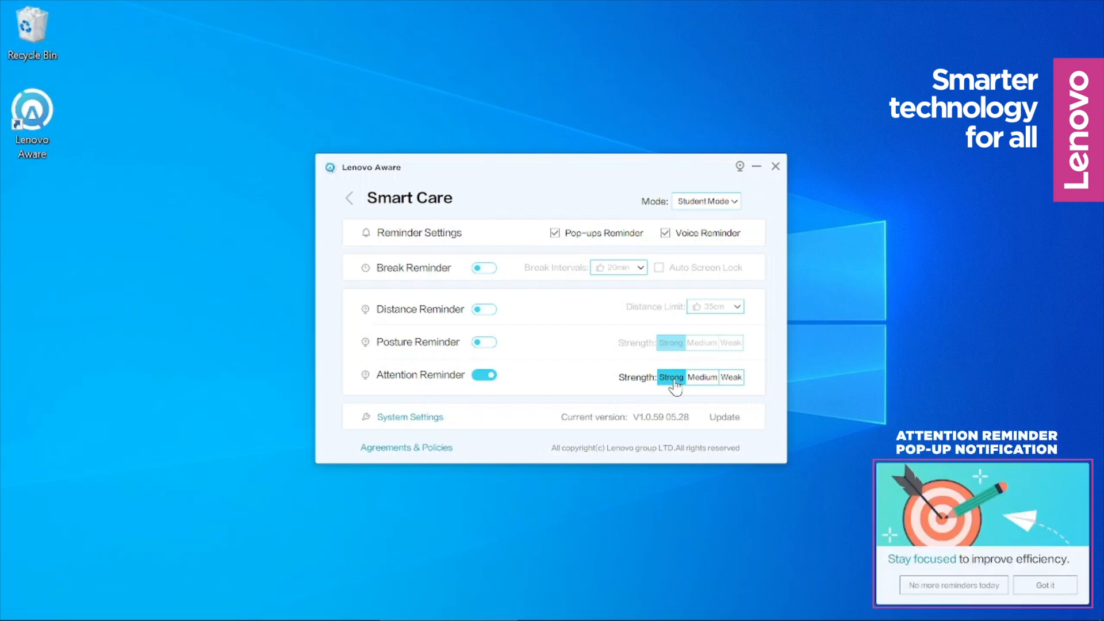
{"action": "left_click", "coordinate": [775, 167]}
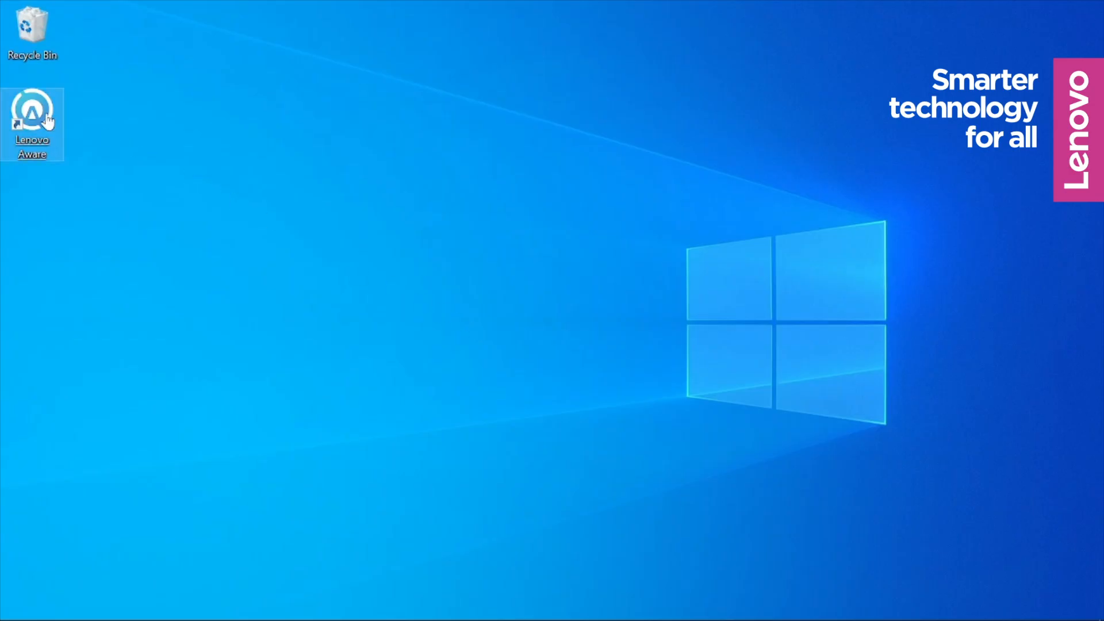
Step: Relaunch Lenovo Aware and view the Past 7 days, then Past 30 days charts
{"action": "double_click", "coordinate": [31, 112]}
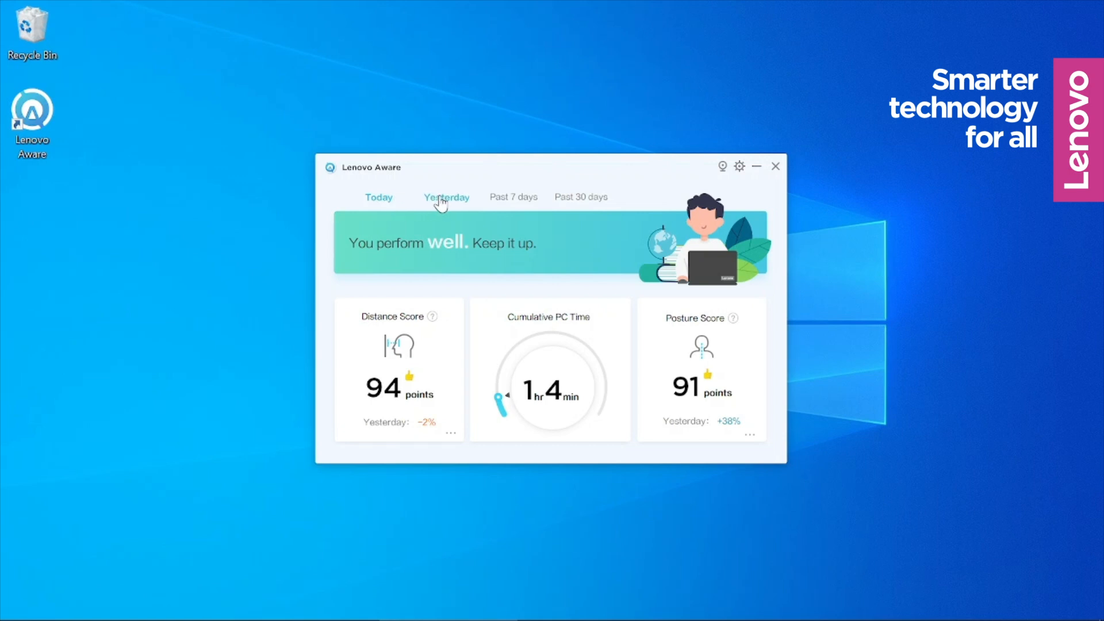
{"action": "left_click", "coordinate": [513, 196]}
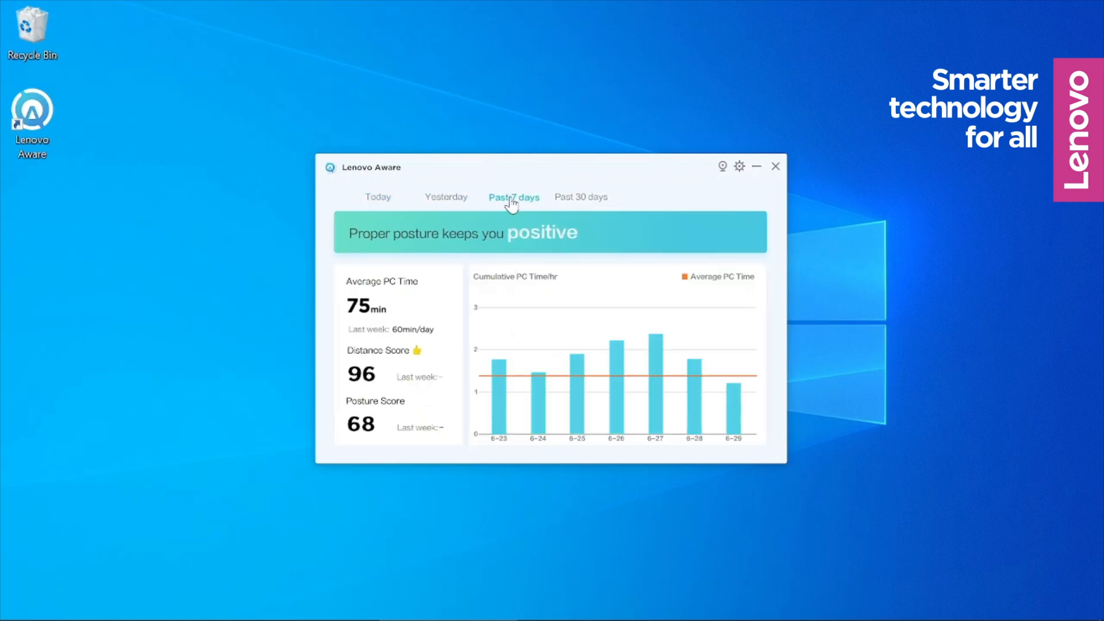
{"action": "left_click", "coordinate": [581, 197]}
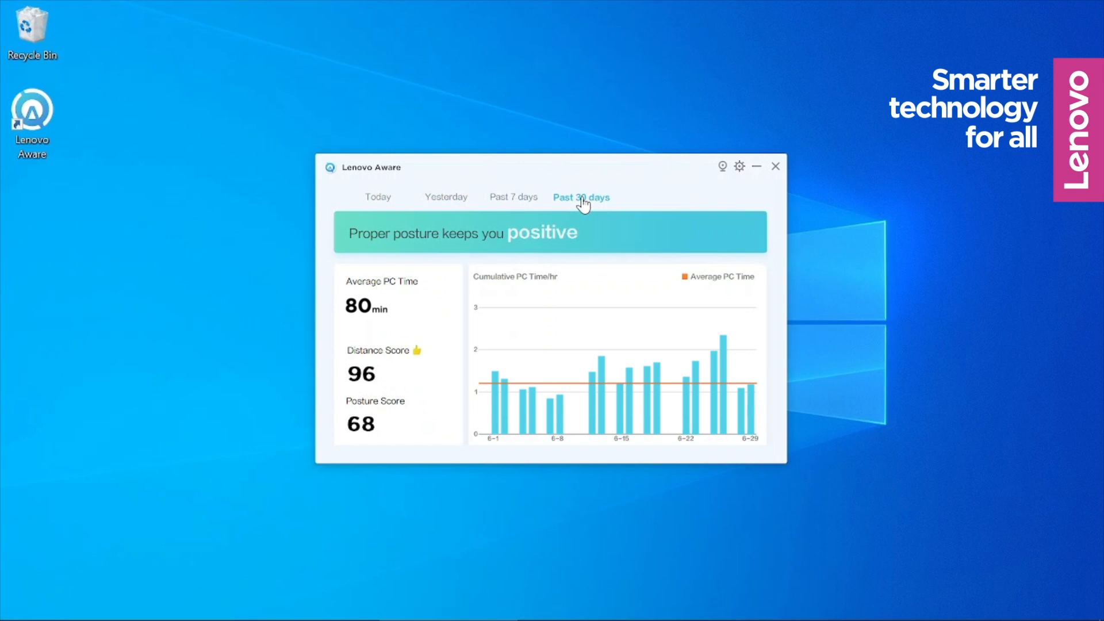